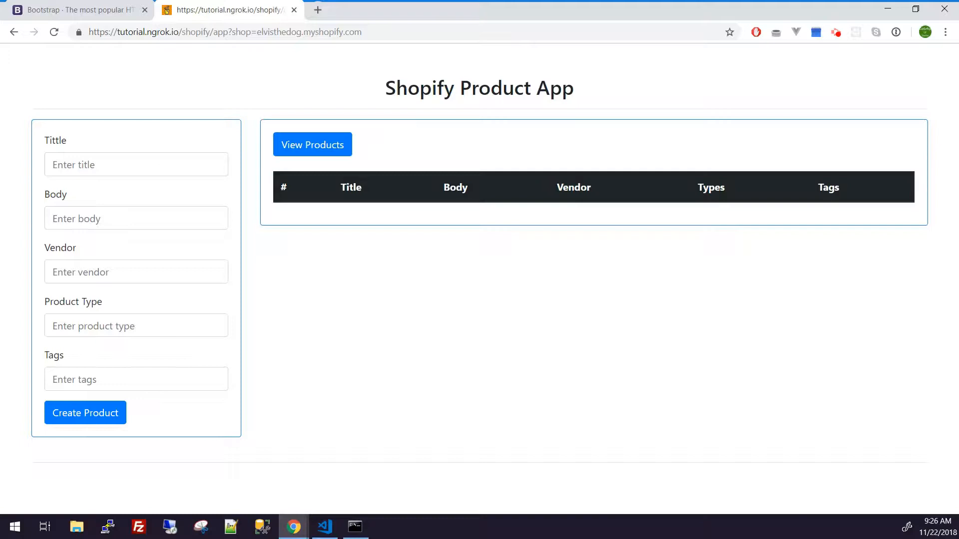
mouse_move(214, 323)
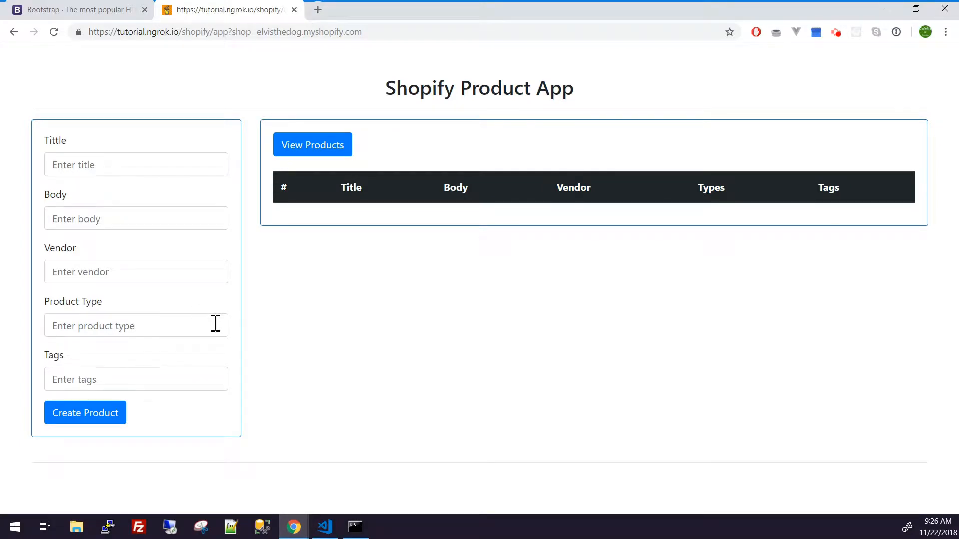
Try the empty Body, Tags and Title fields, then list the three Dell laptop products.
click(135, 217)
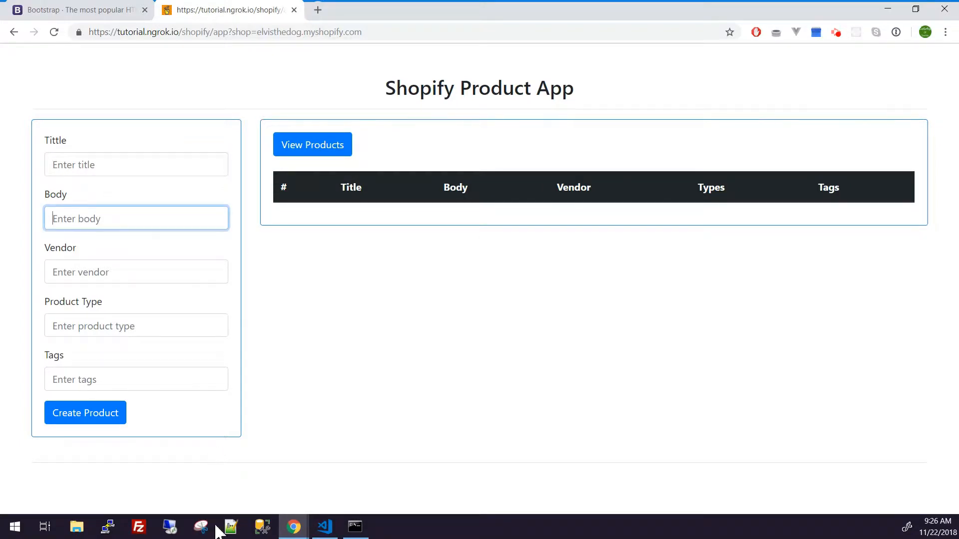
click(136, 379)
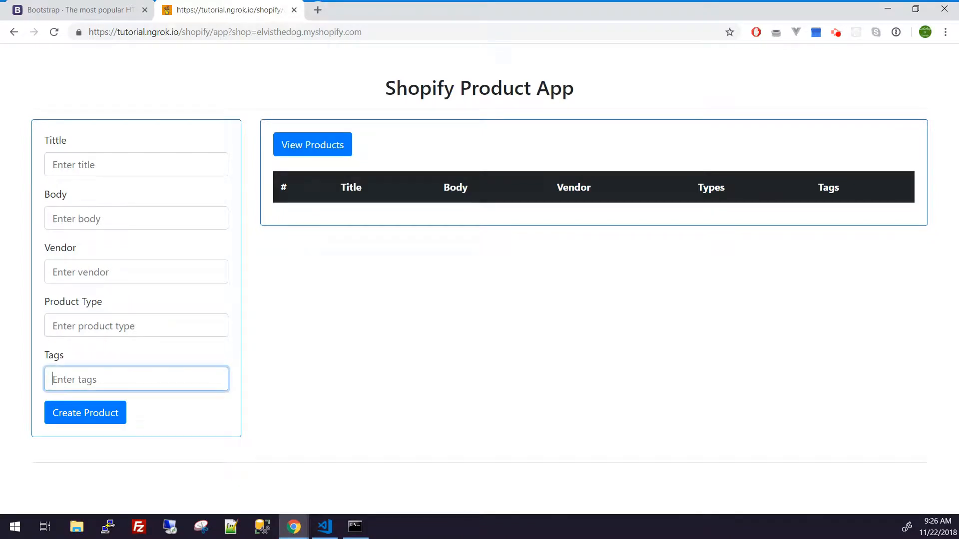
click(136, 164)
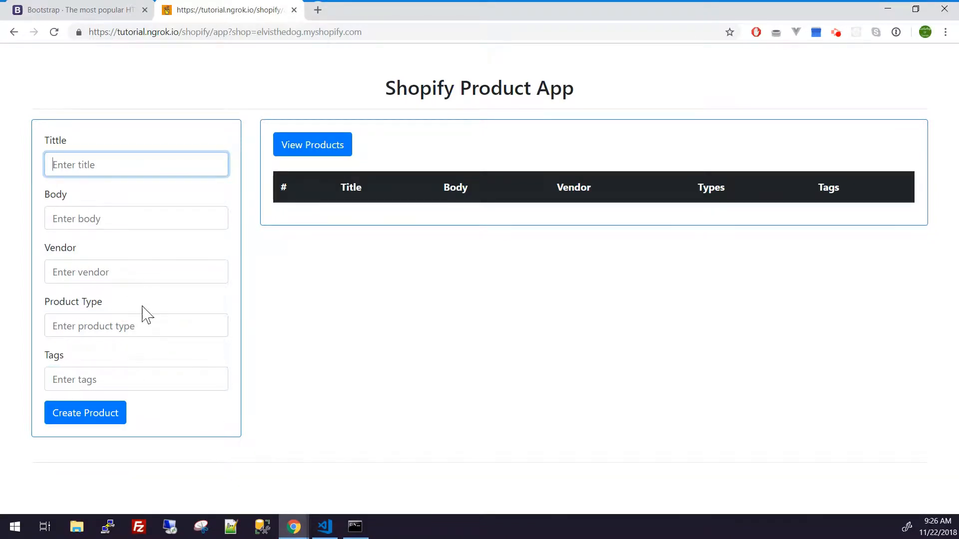
click(136, 164)
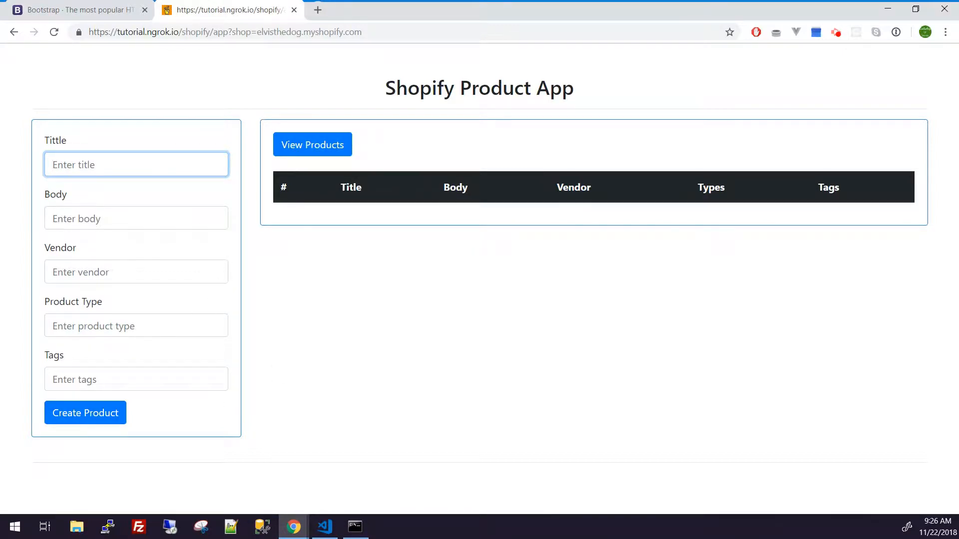
click(136, 379)
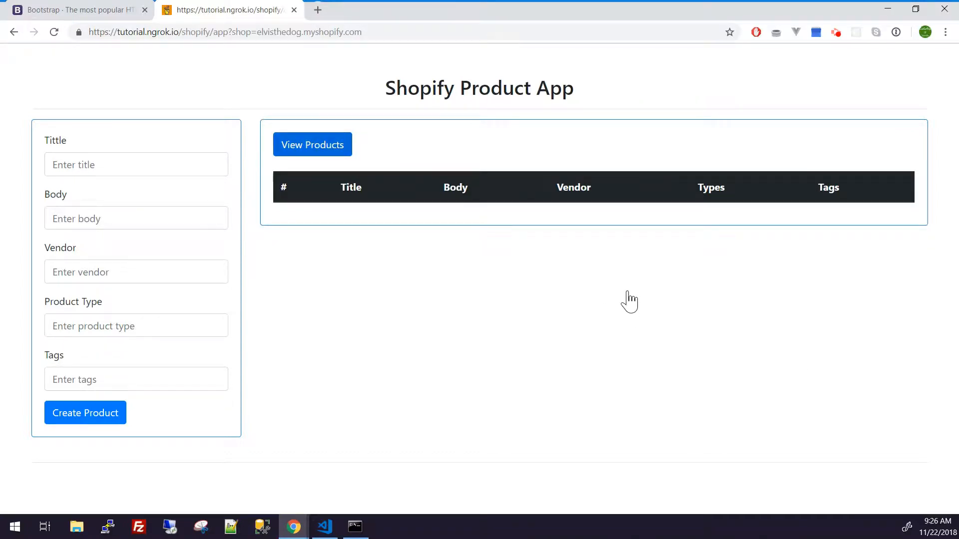
mouse_move(620, 292)
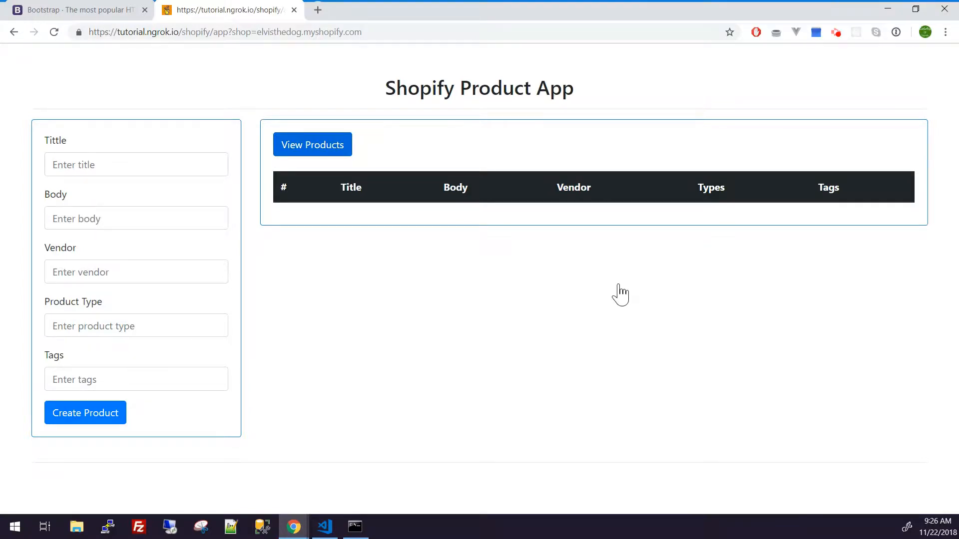
click(312, 144)
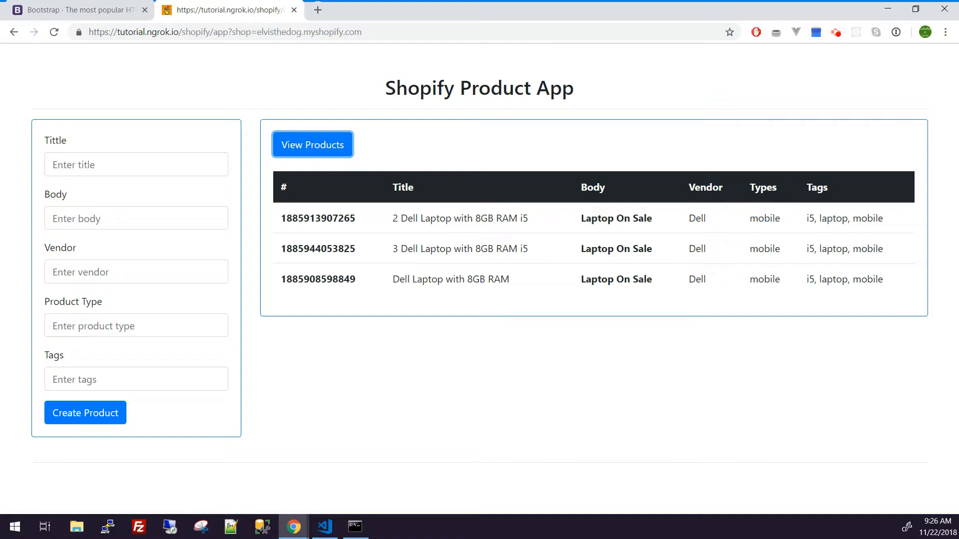
mouse_move(637, 444)
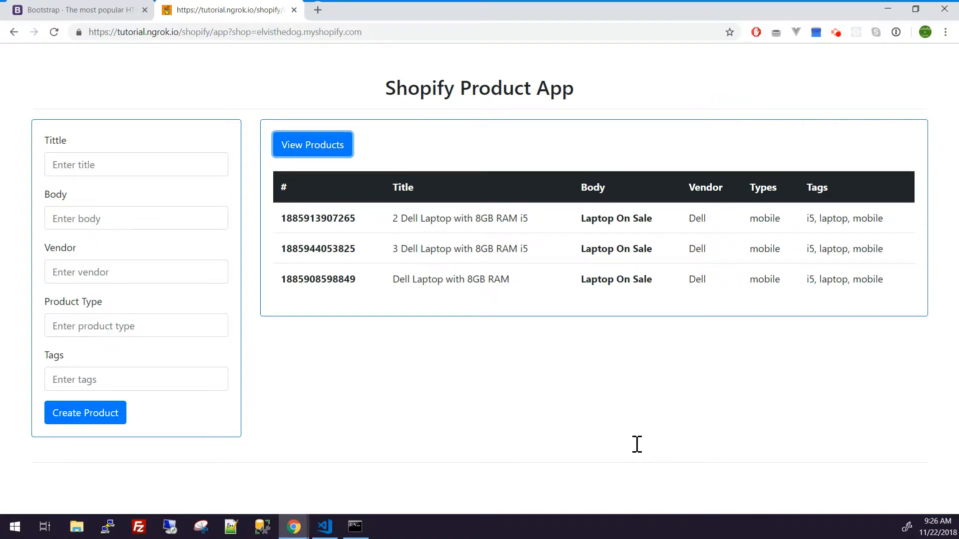
mouse_move(634, 438)
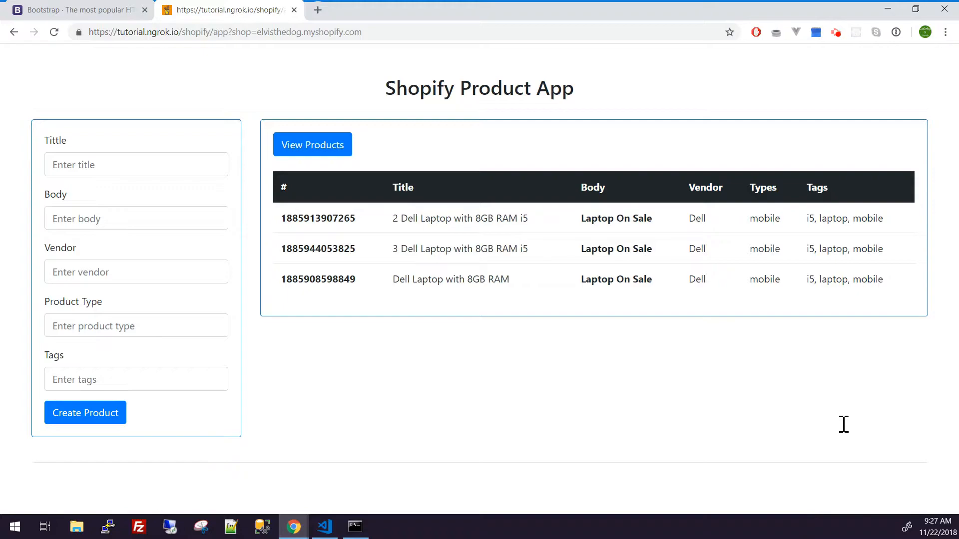
Switch to VS Code and view product.js with its view and addRows functions.
click(324, 526)
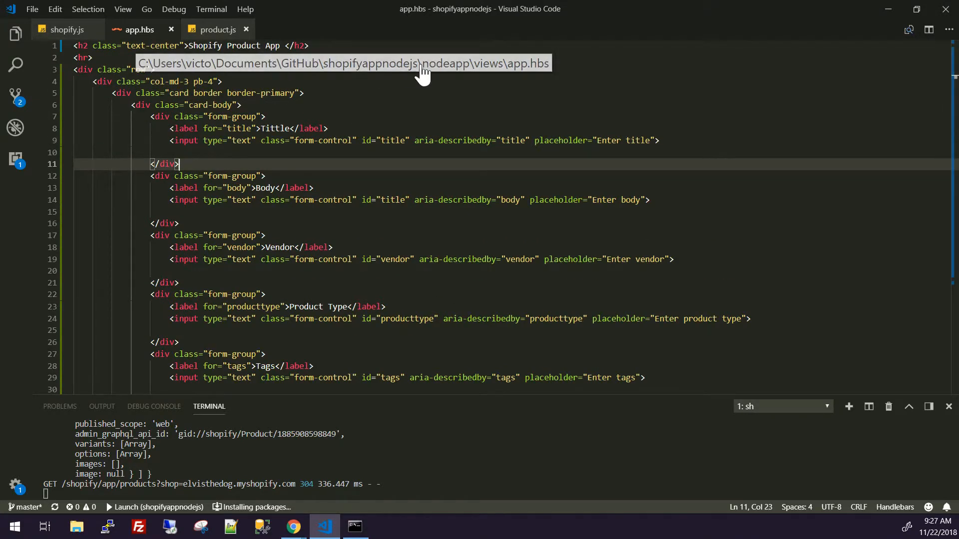
click(216, 29)
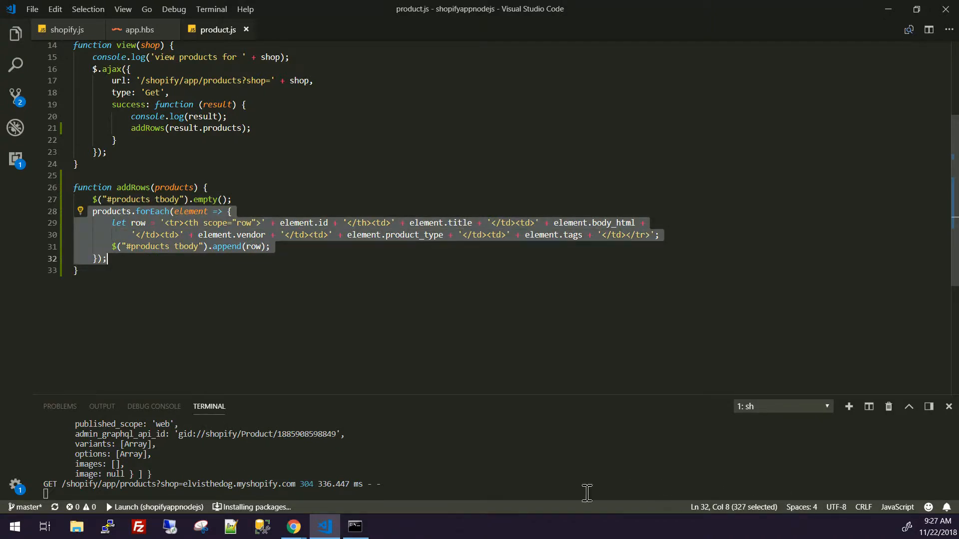
mouse_move(515, 497)
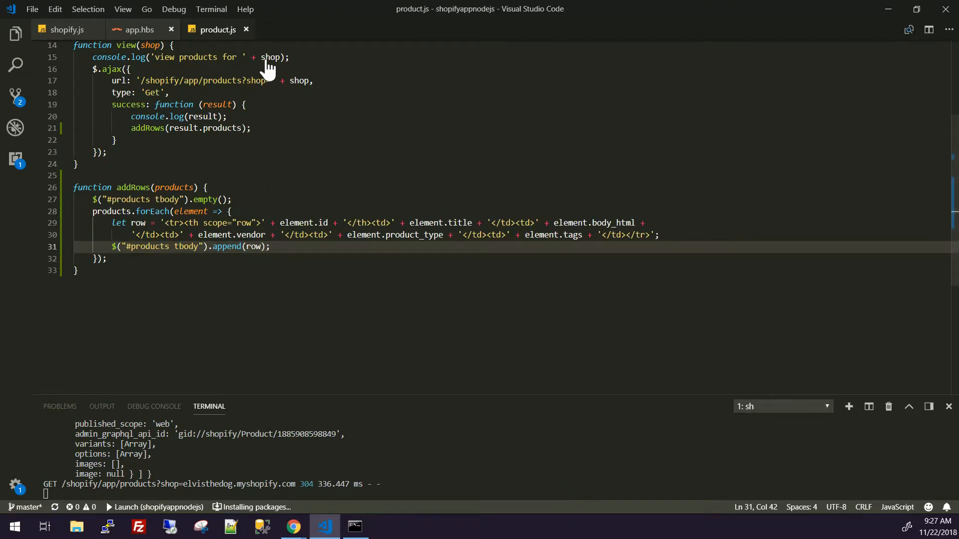
Select the View Products button and table header markup in app.hbs.
click(138, 30)
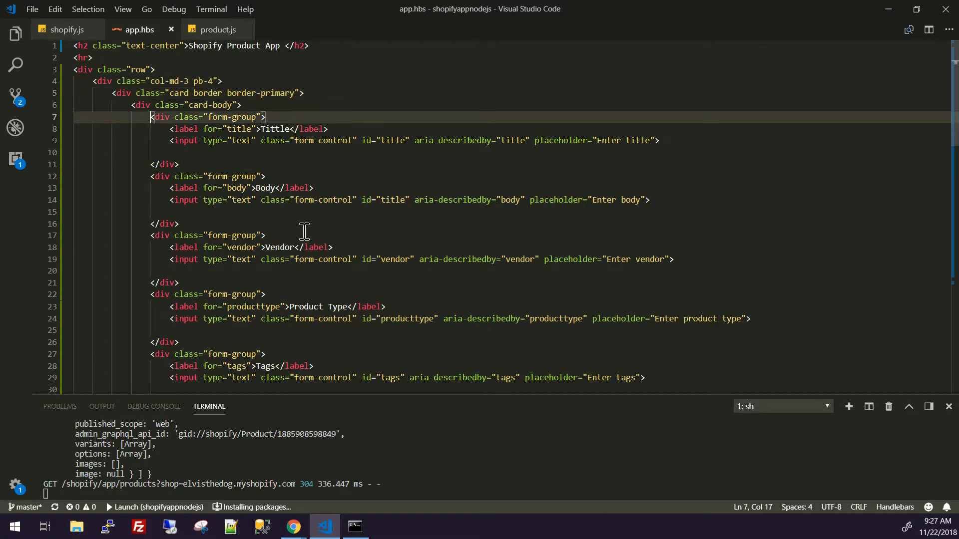
scroll(down, 3)
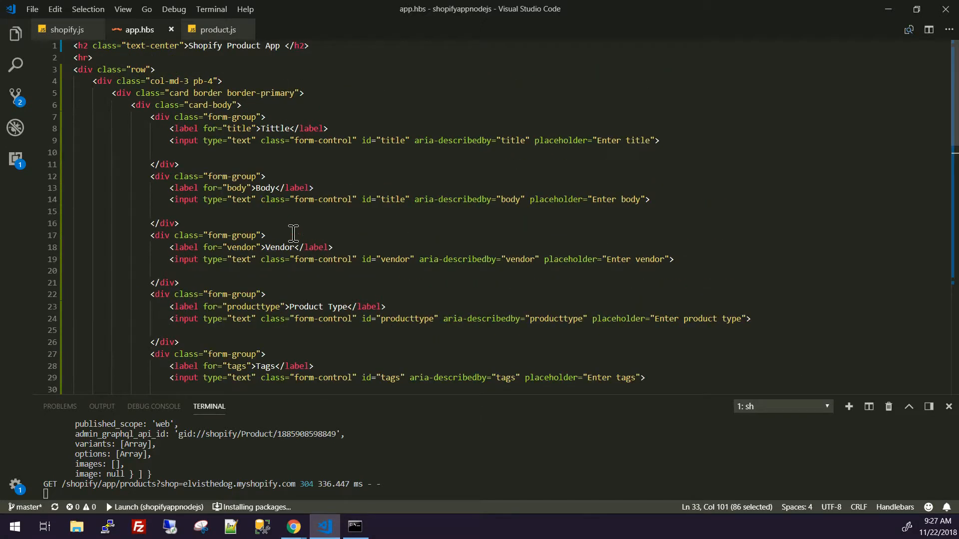
click(160, 93)
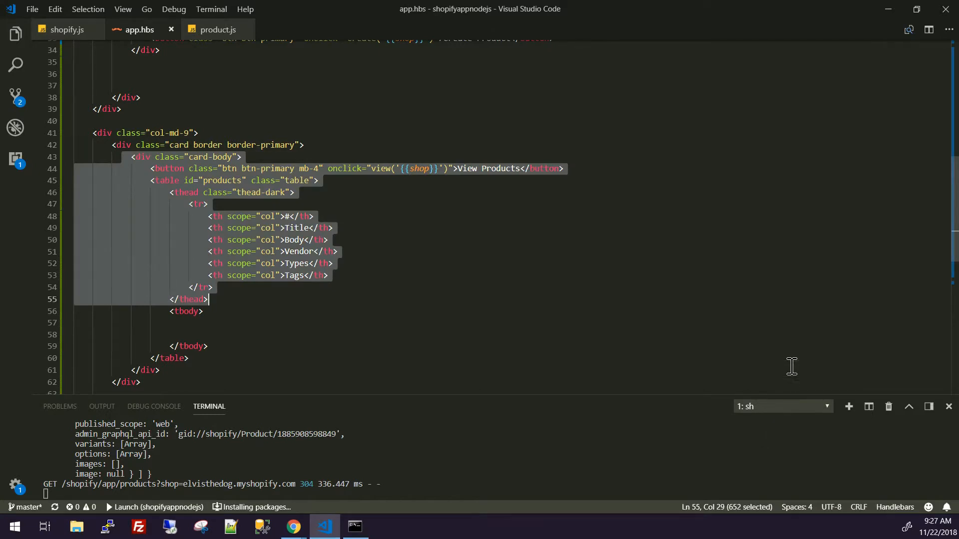
click(563, 168)
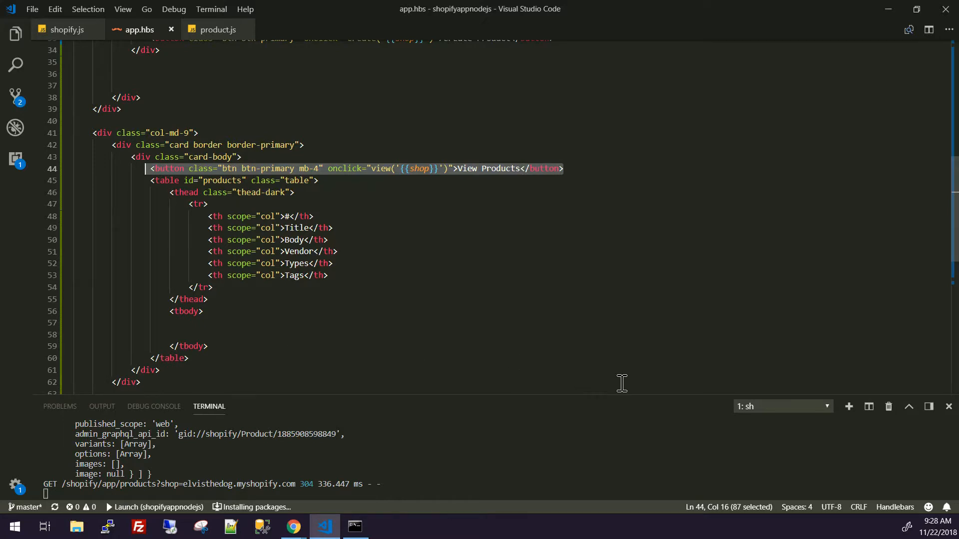
mouse_move(675, 411)
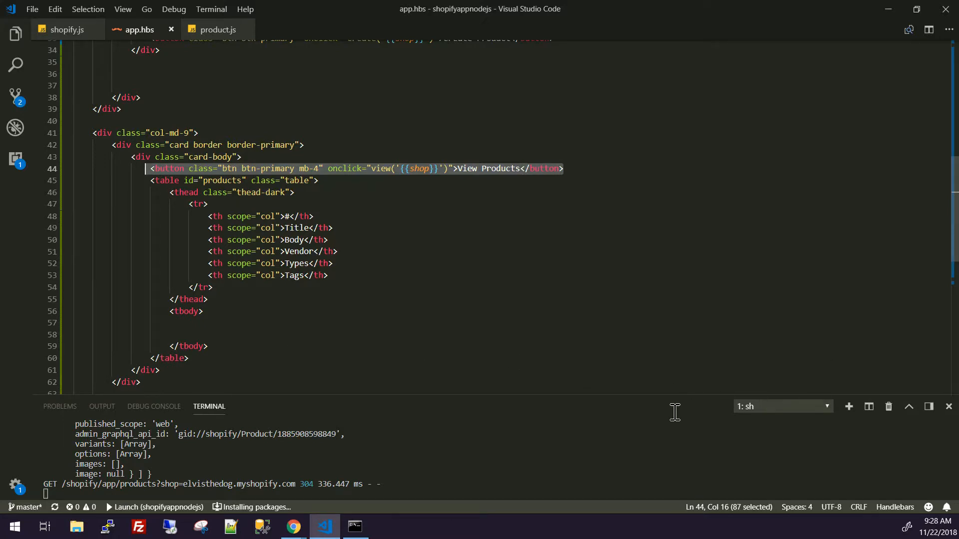
mouse_move(357, 294)
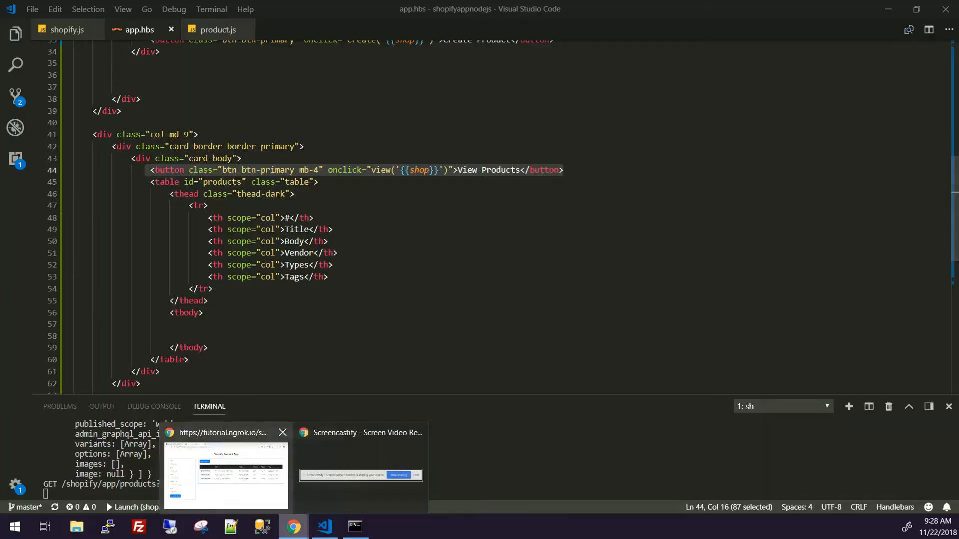
click(293, 526)
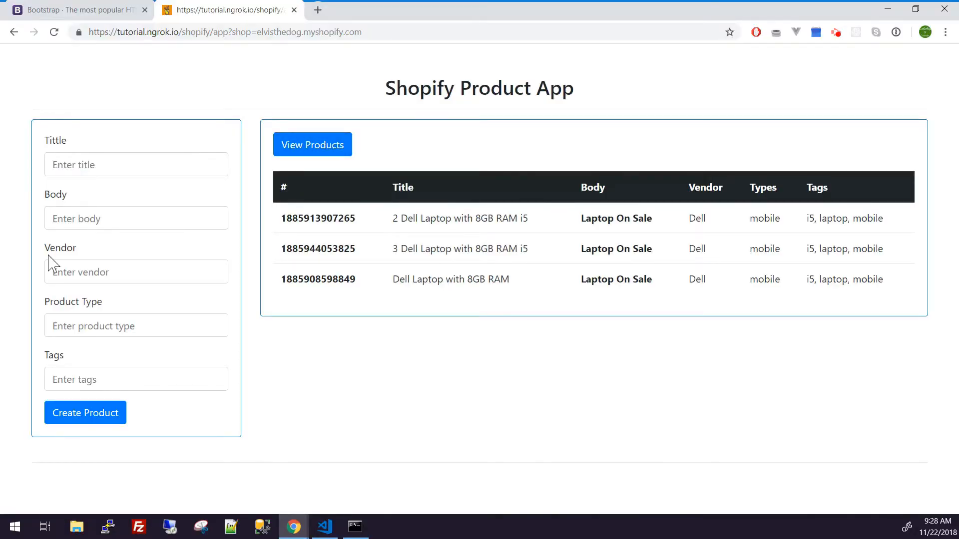
mouse_move(778, 500)
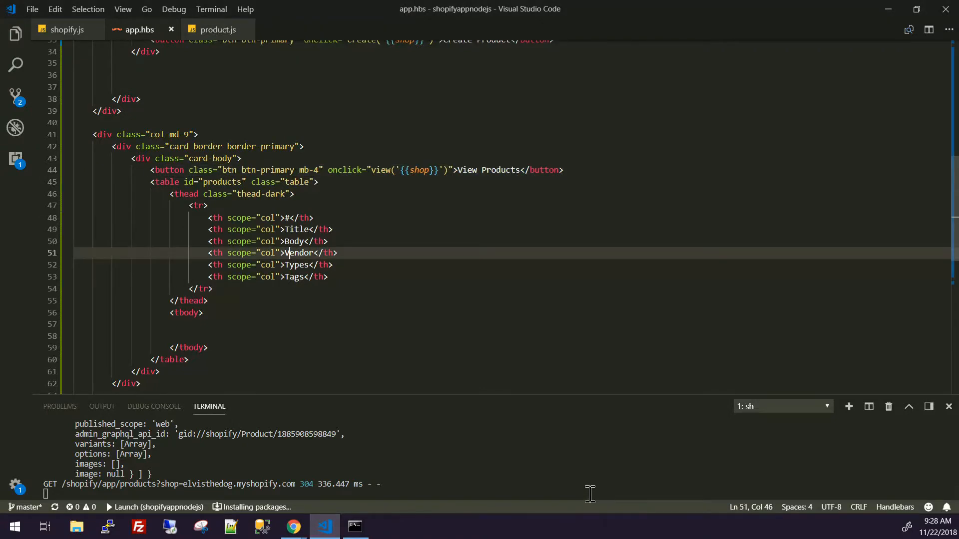
scroll(down, 3)
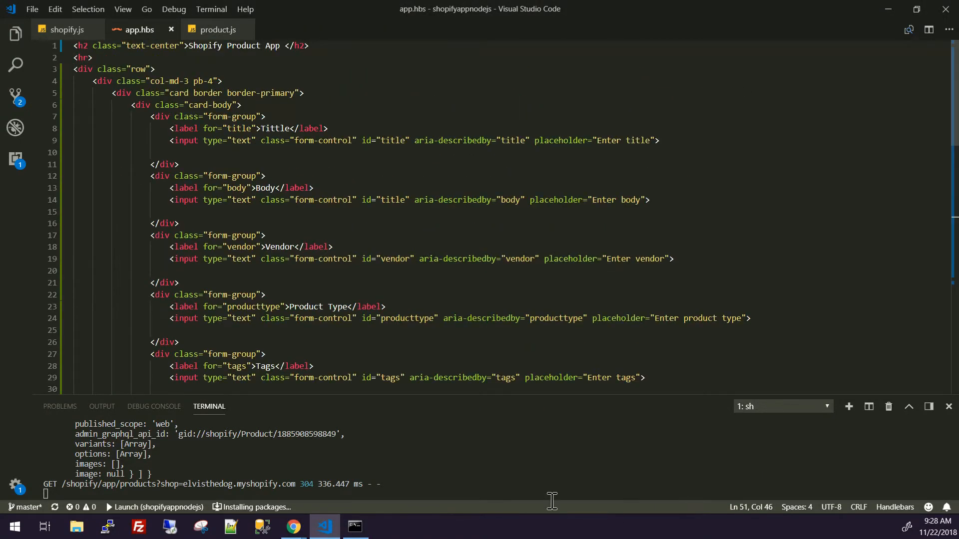
click(217, 30)
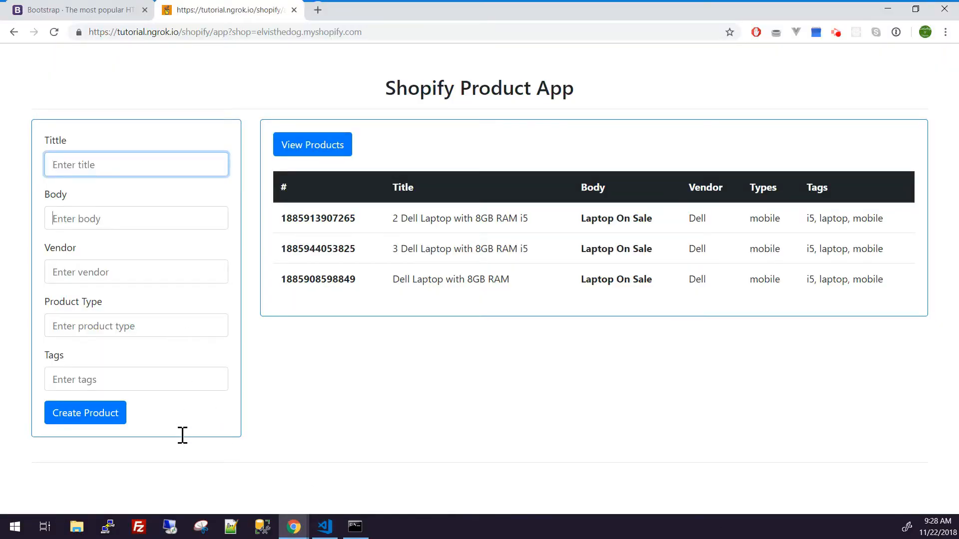
Return to the app page and focus the empty Tags field.
click(136, 378)
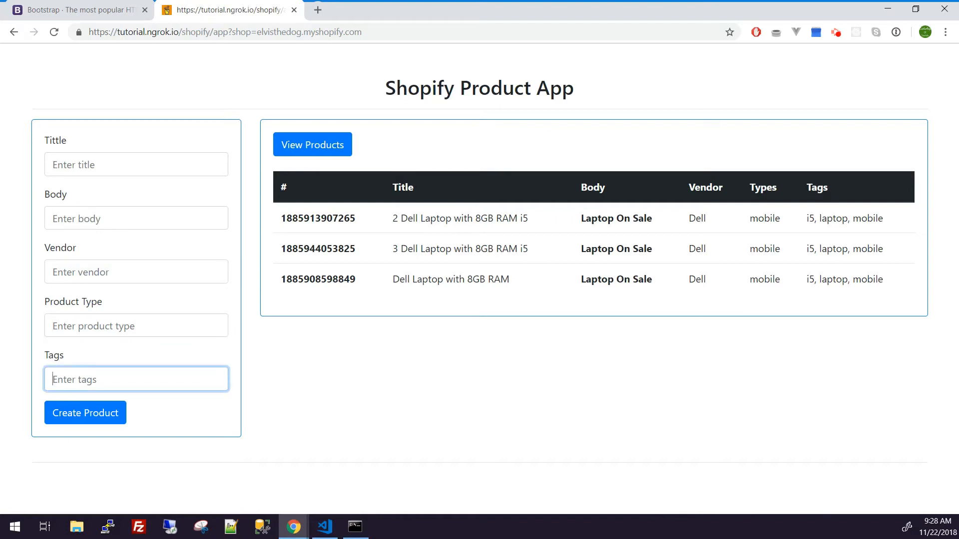